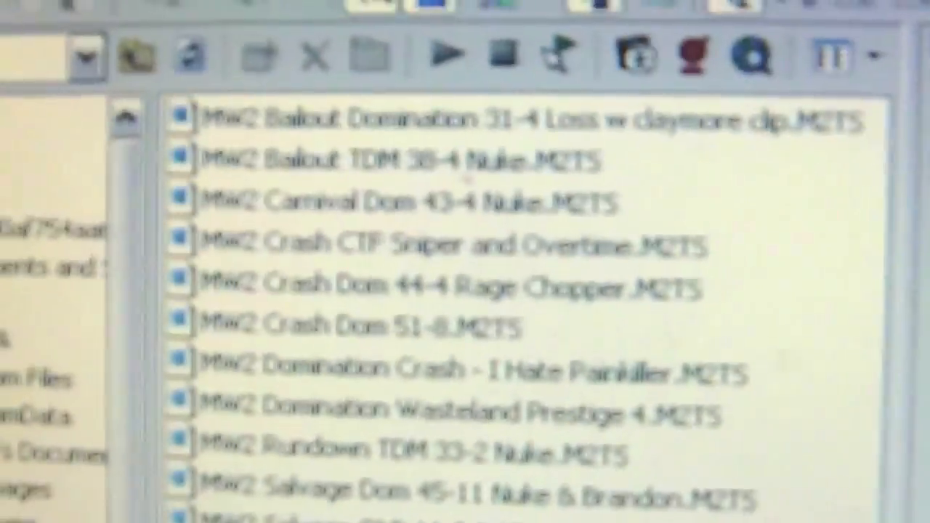
{"action": "scroll", "scroll_direction": "down", "scroll_amount": 3}
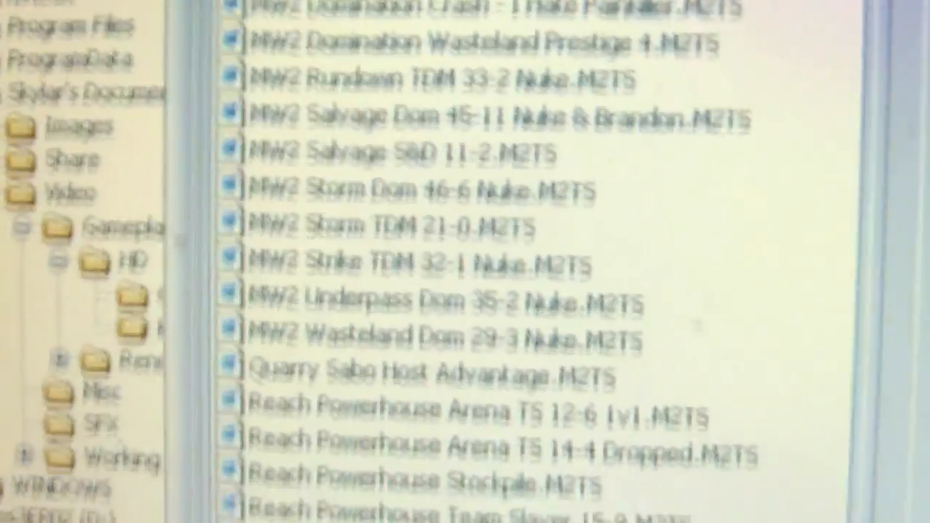